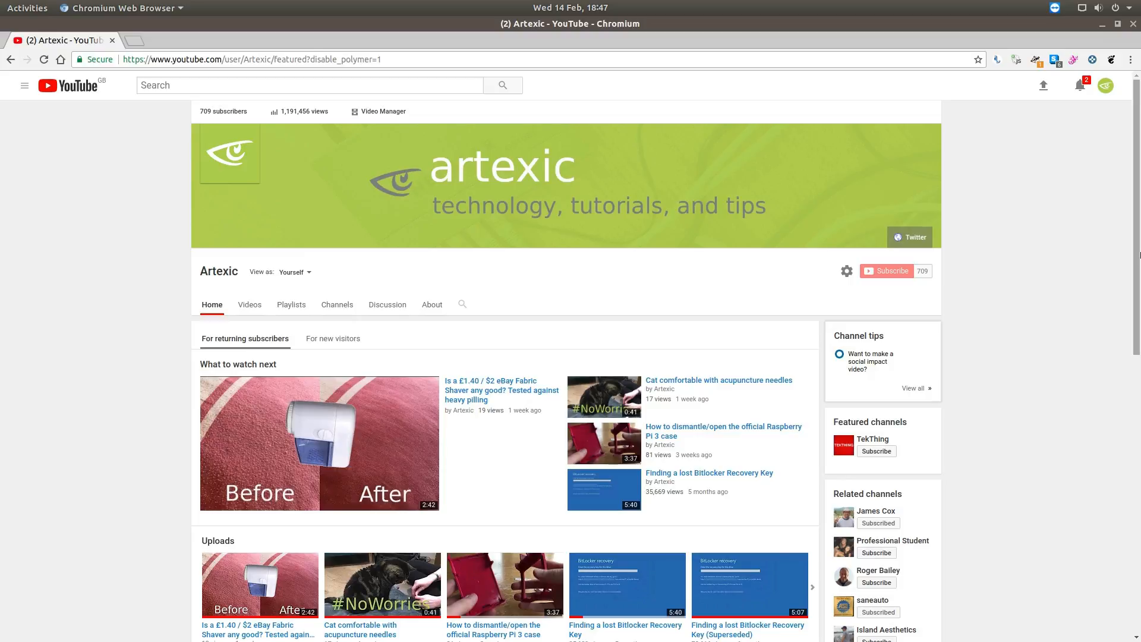
{"action": "mouse_move", "coordinate": [903, 251]}
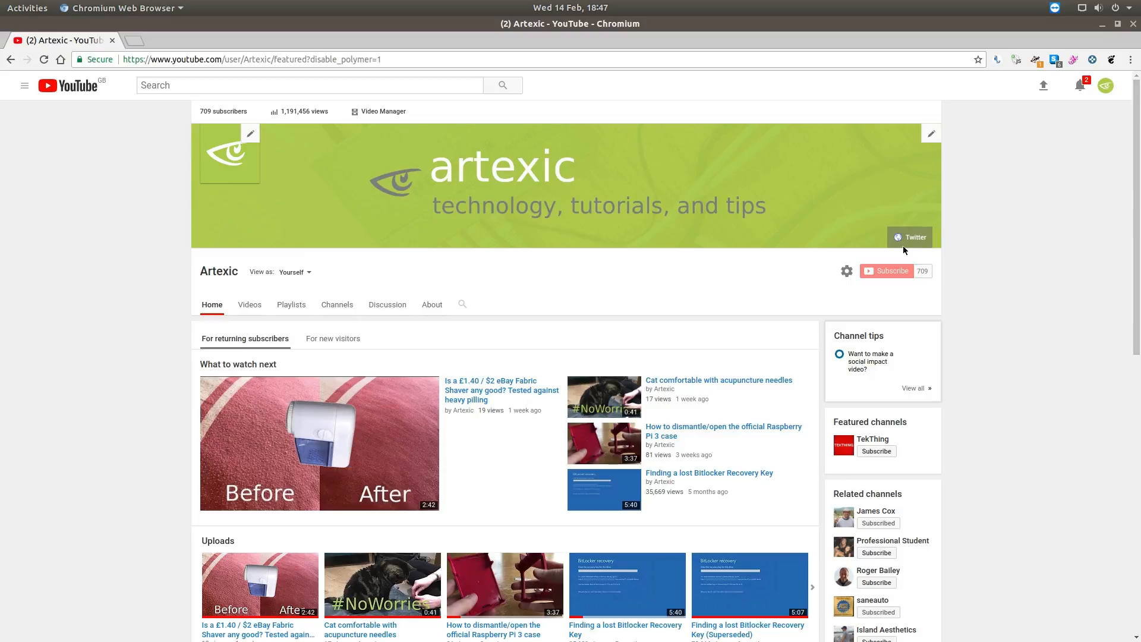
{"action": "mouse_move", "coordinate": [948, 269]}
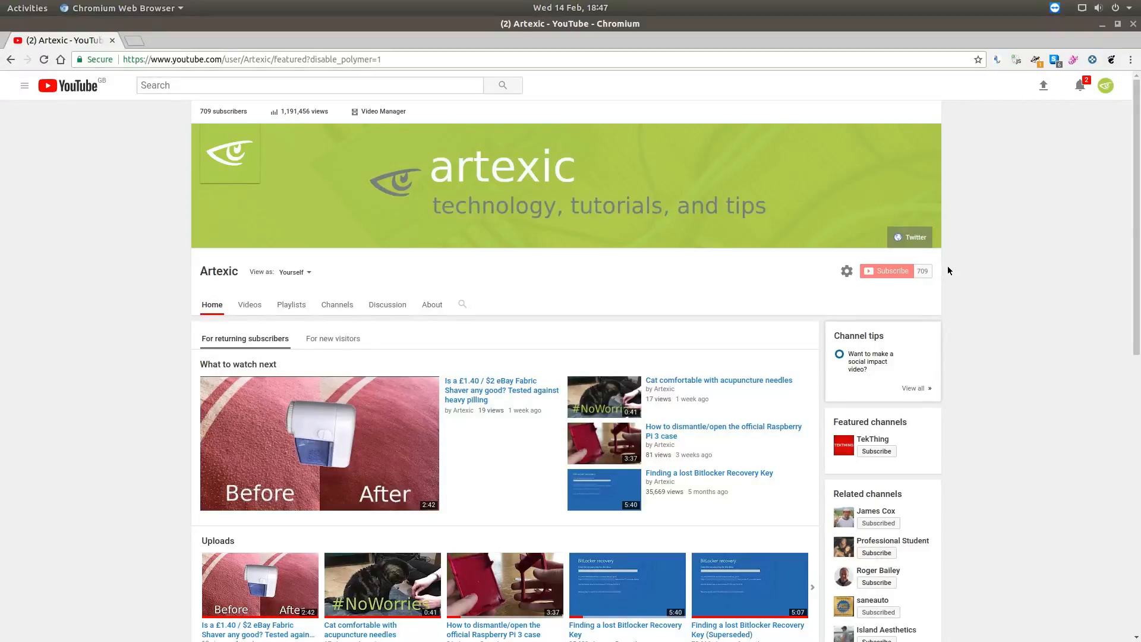
{"action": "mouse_move", "coordinate": [431, 305]}
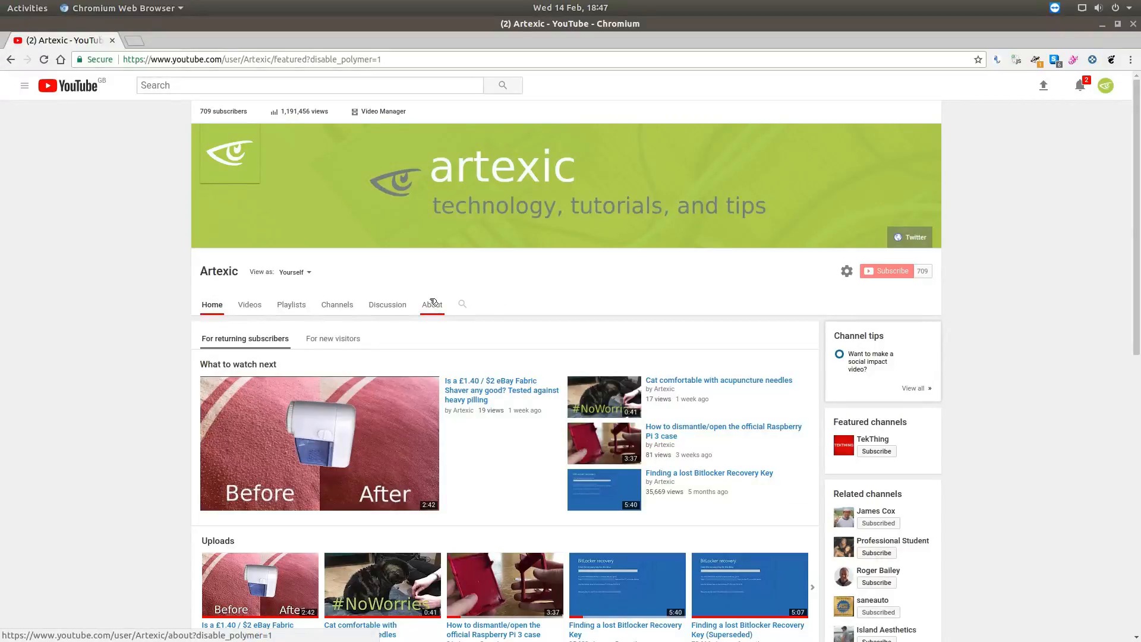
{"action": "left_click", "coordinate": [431, 304]}
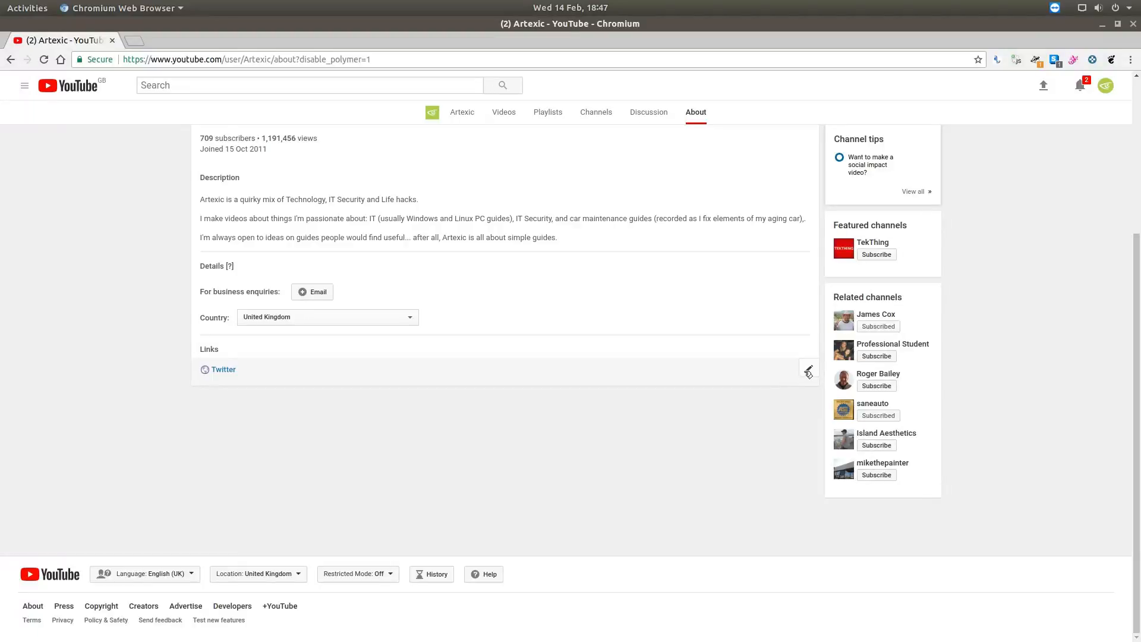
{"action": "left_click", "coordinate": [809, 370]}
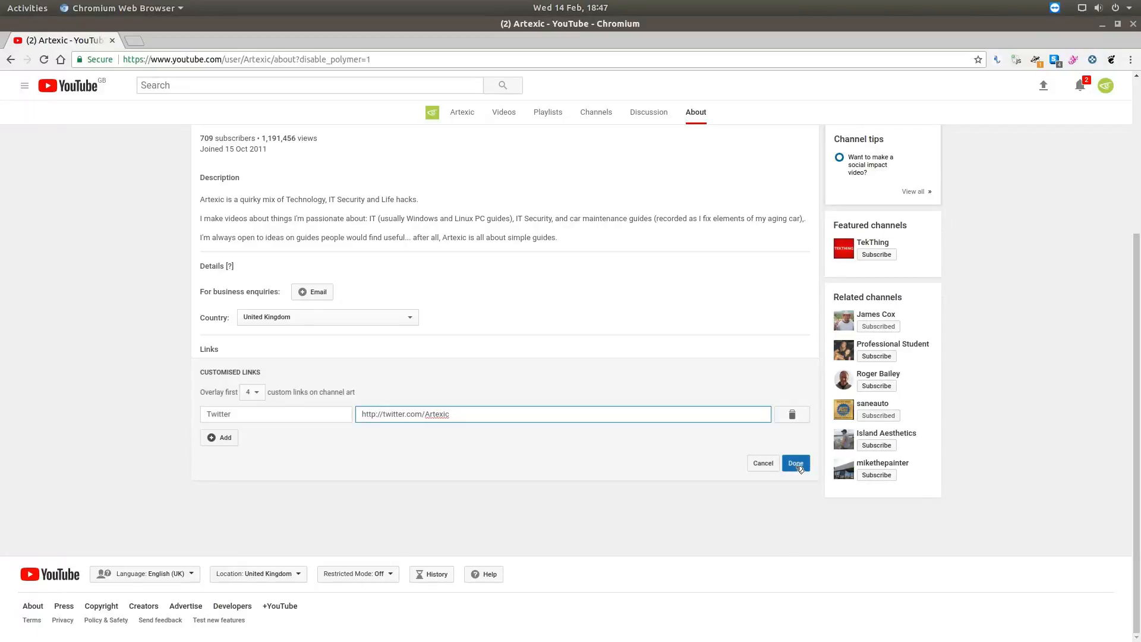
{"action": "left_click", "coordinate": [795, 464]}
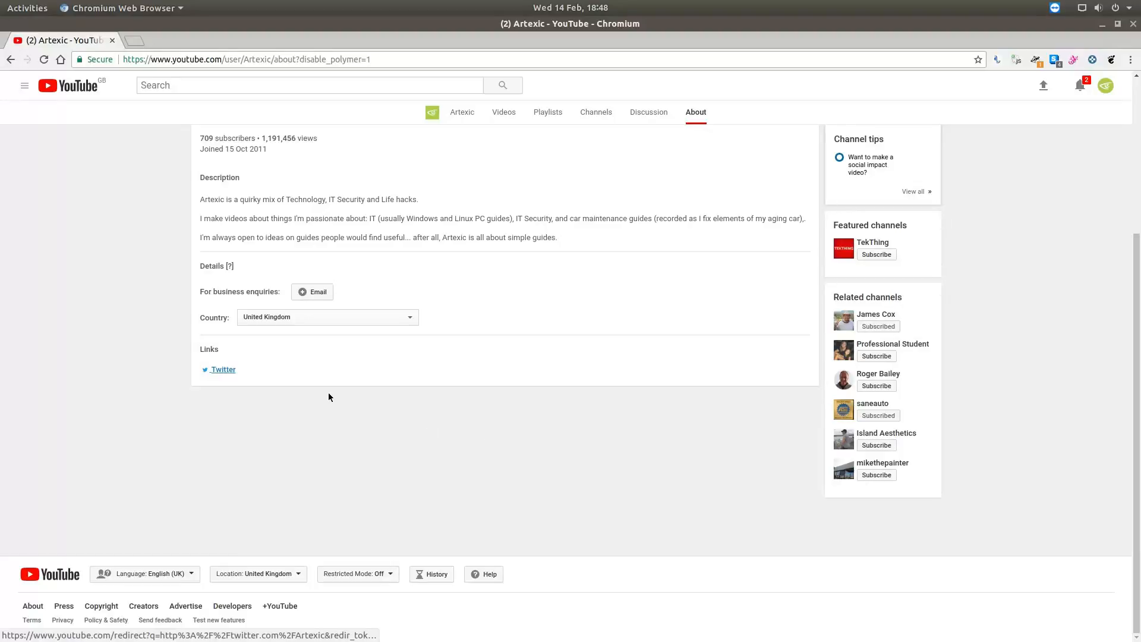
{"action": "mouse_move", "coordinate": [228, 381]}
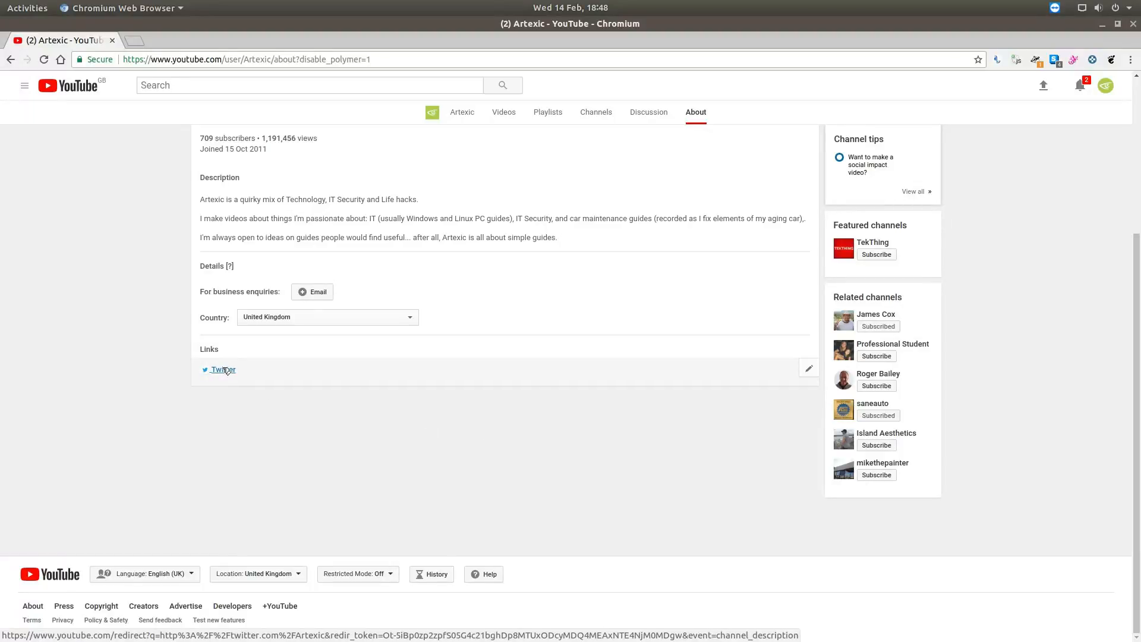
{"action": "left_click", "coordinate": [223, 369]}
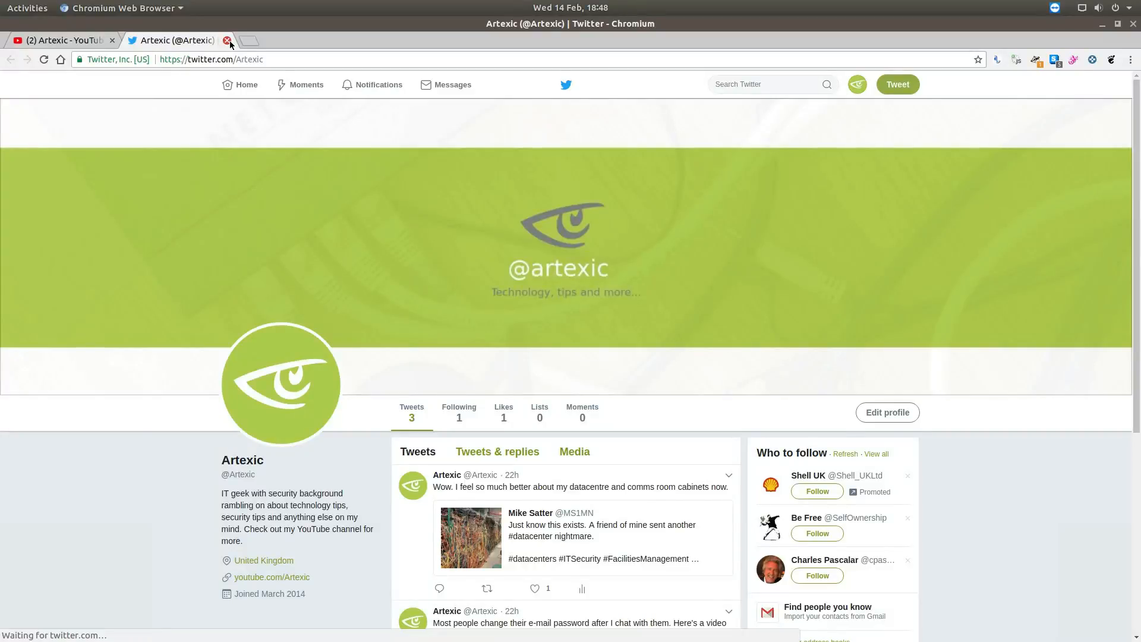
Close the Artexic Twitter tab and return to the YouTube channel page.
{"action": "left_click", "coordinate": [227, 40]}
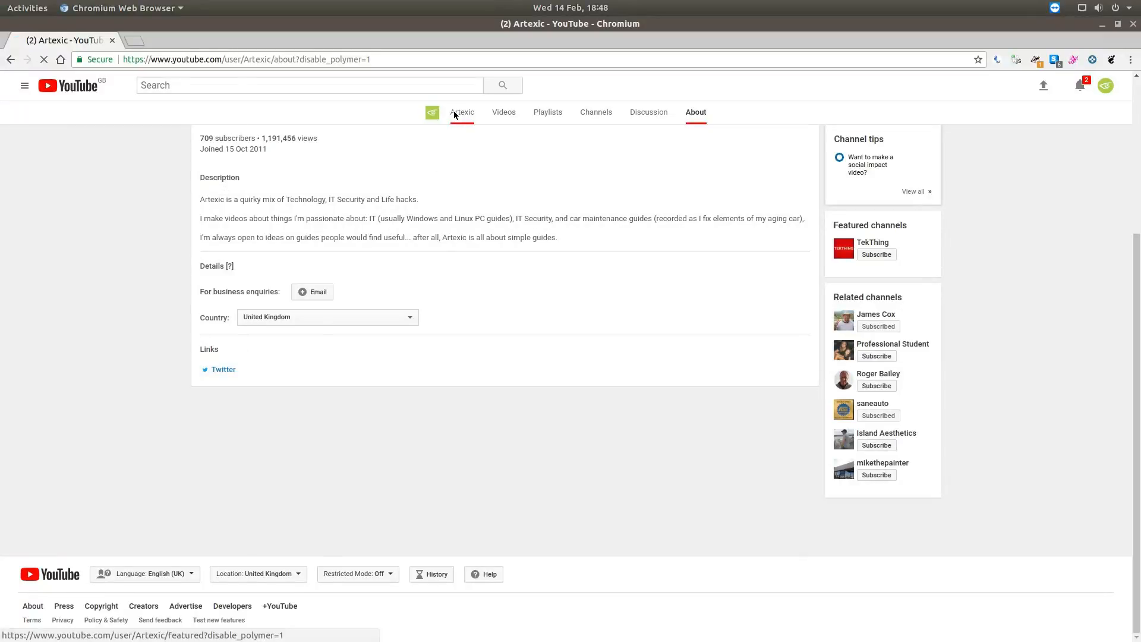
{"action": "left_click", "coordinate": [461, 112]}
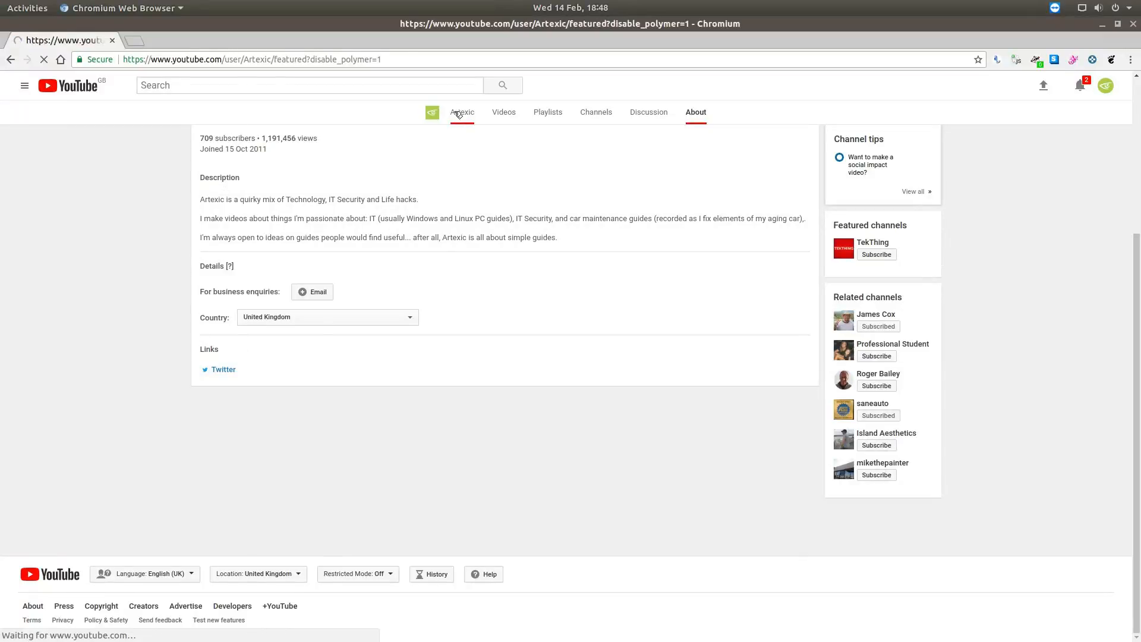
Load the channel Home page to confirm the banner's Twitter link shows the bird icon.
{"action": "left_click", "coordinate": [212, 304]}
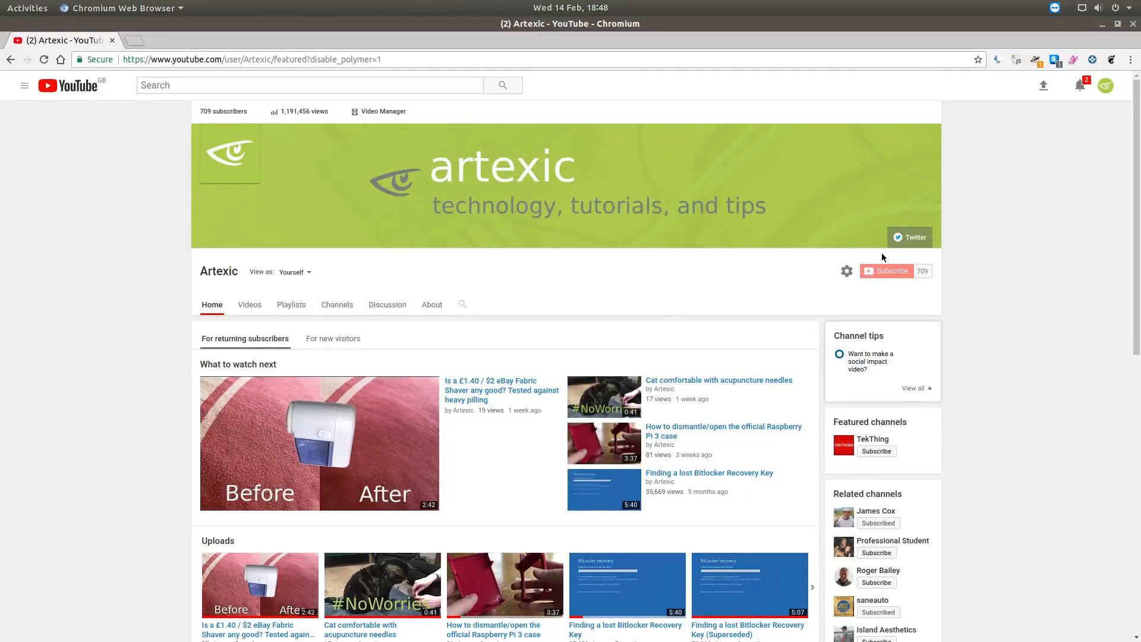
{"action": "mouse_move", "coordinate": [905, 256]}
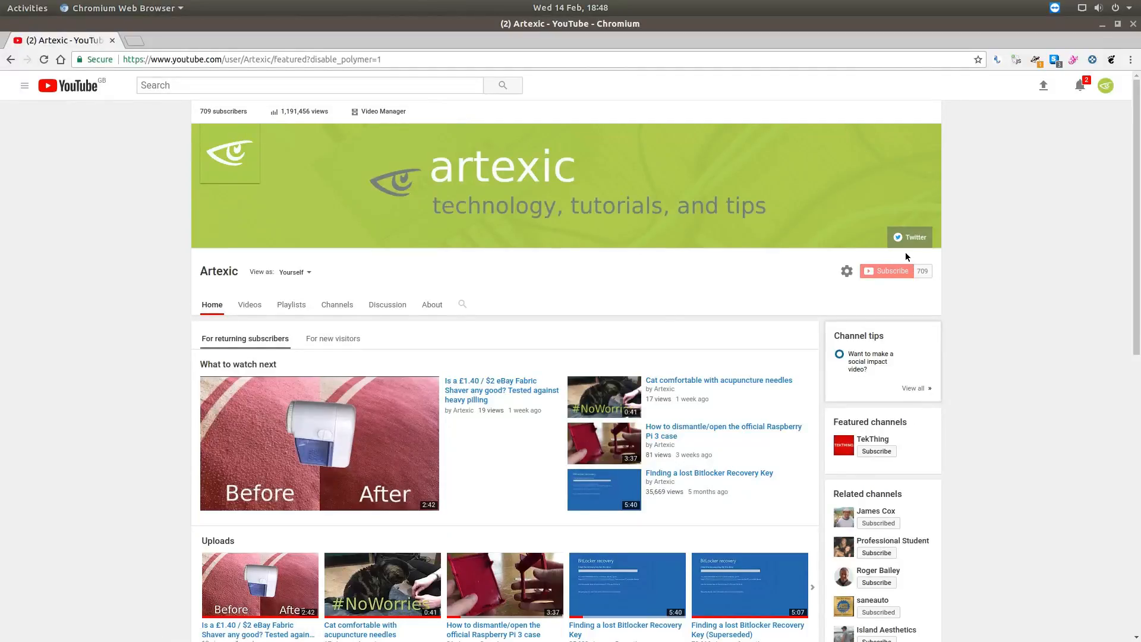